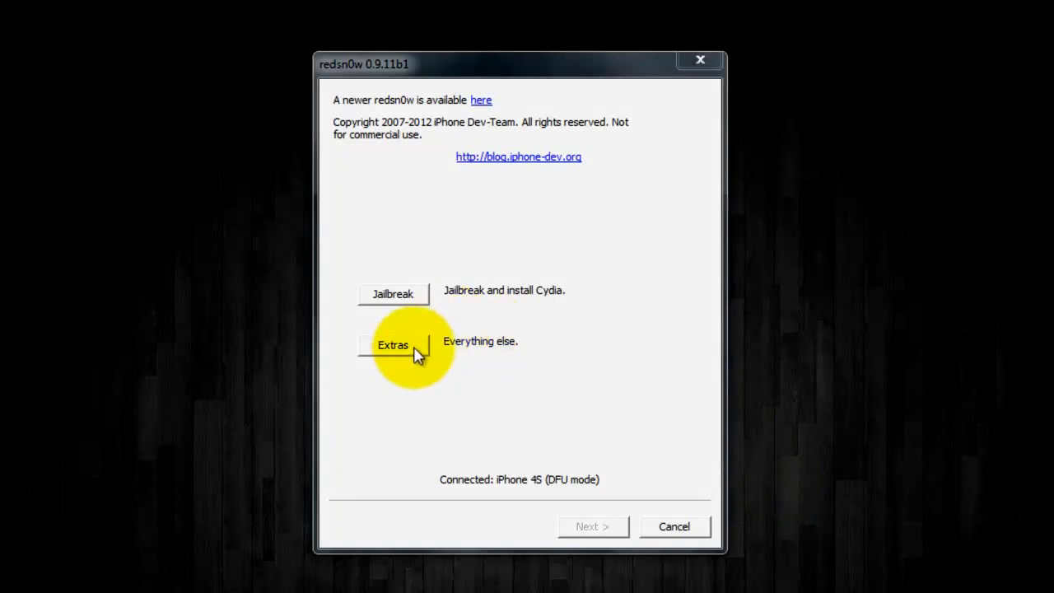
# - Via Extras > Even more > Restore, load the iPhone4,1_5.0.1_9A405 IPSW from Stock Firmwares/iPhone 4S
pyautogui.click(392, 345)
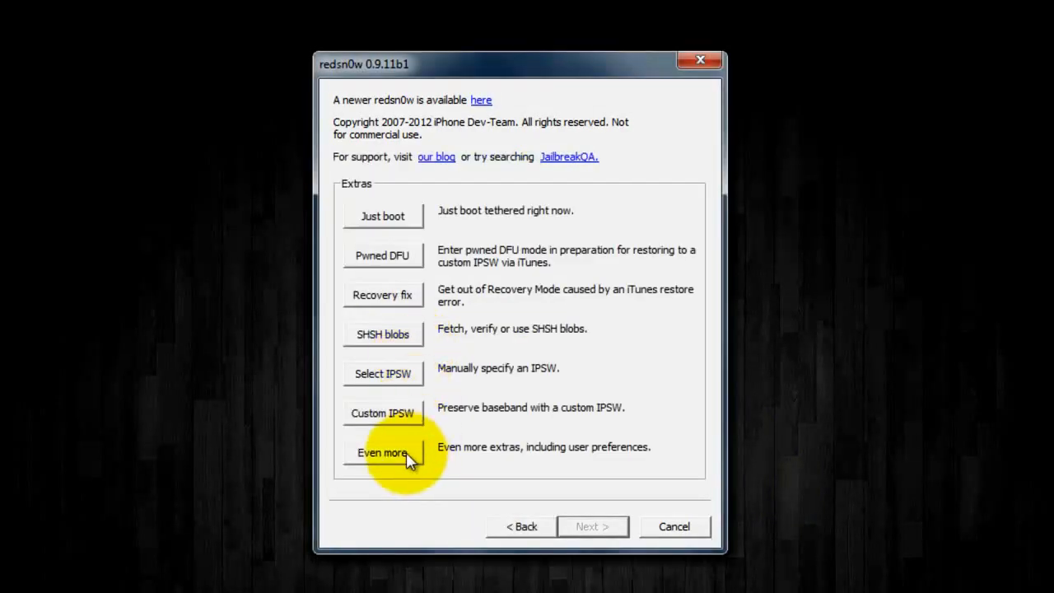
pyautogui.click(382, 451)
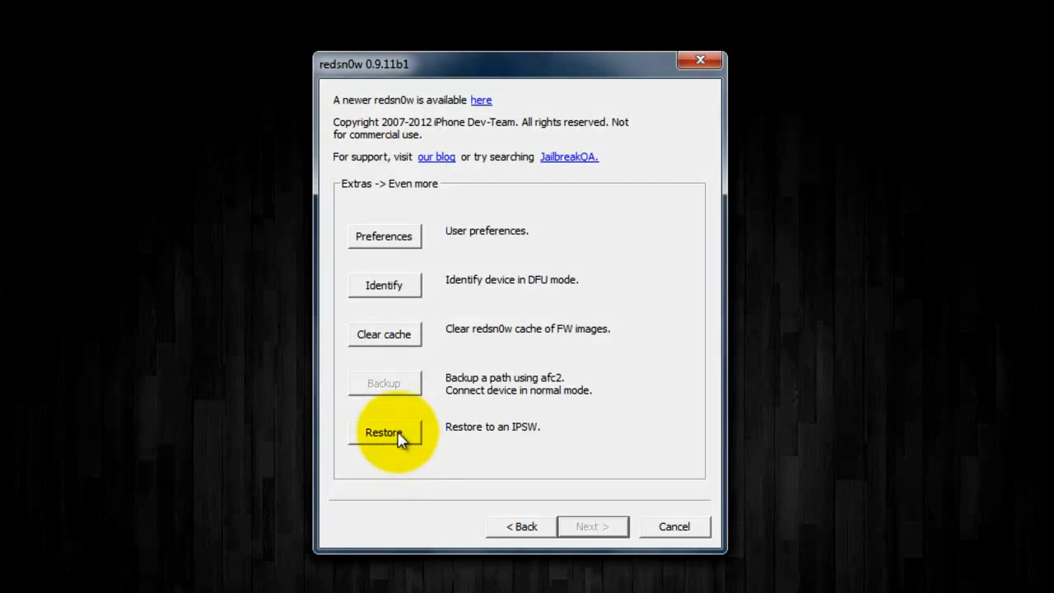
pyautogui.click(382, 432)
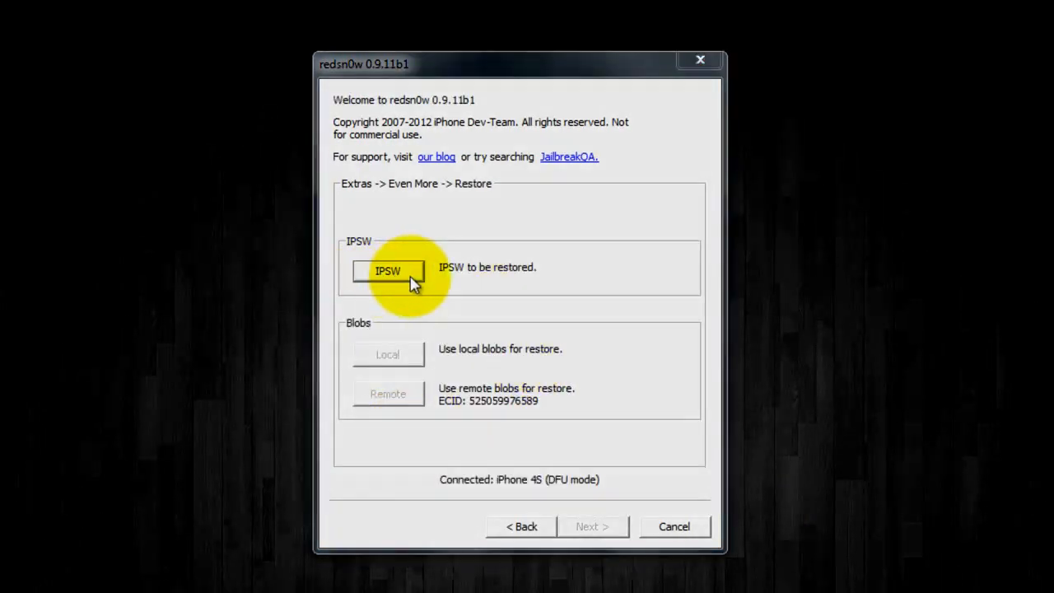
pyautogui.click(389, 270)
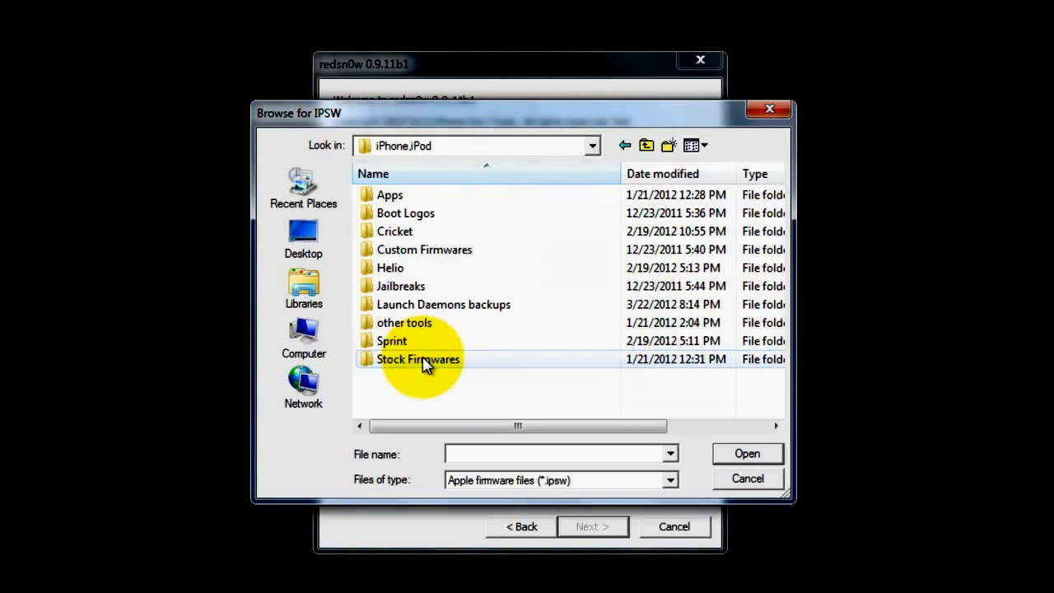
pyautogui.doubleClick(418, 359)
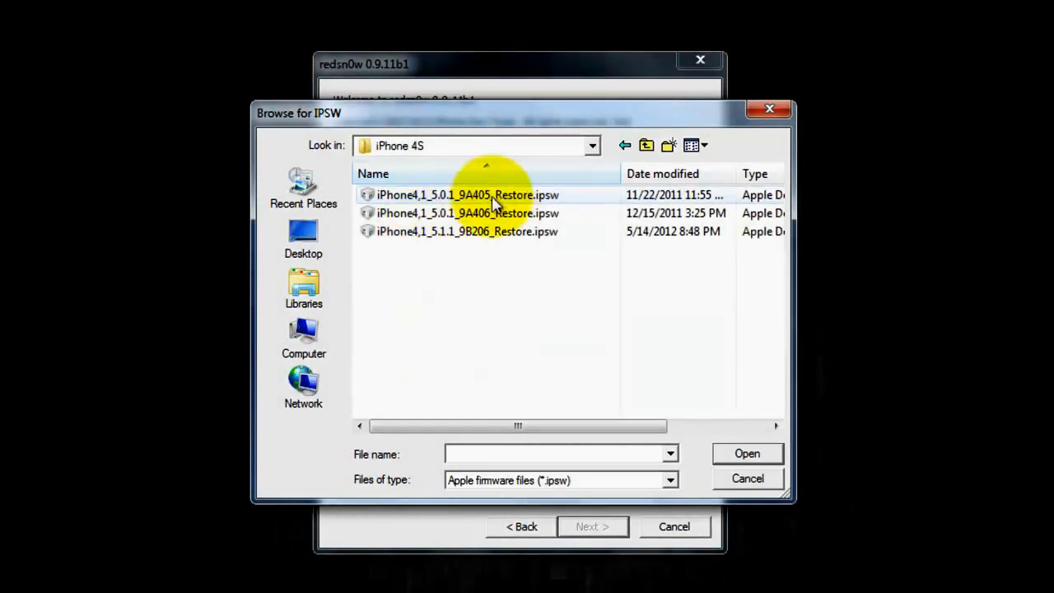
pyautogui.click(468, 195)
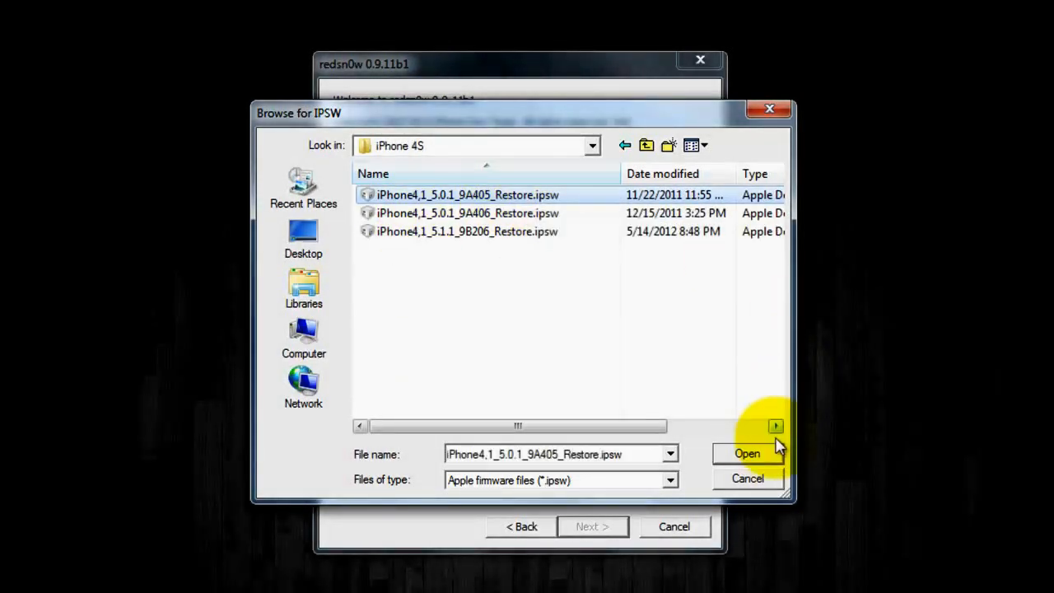
pyautogui.click(748, 453)
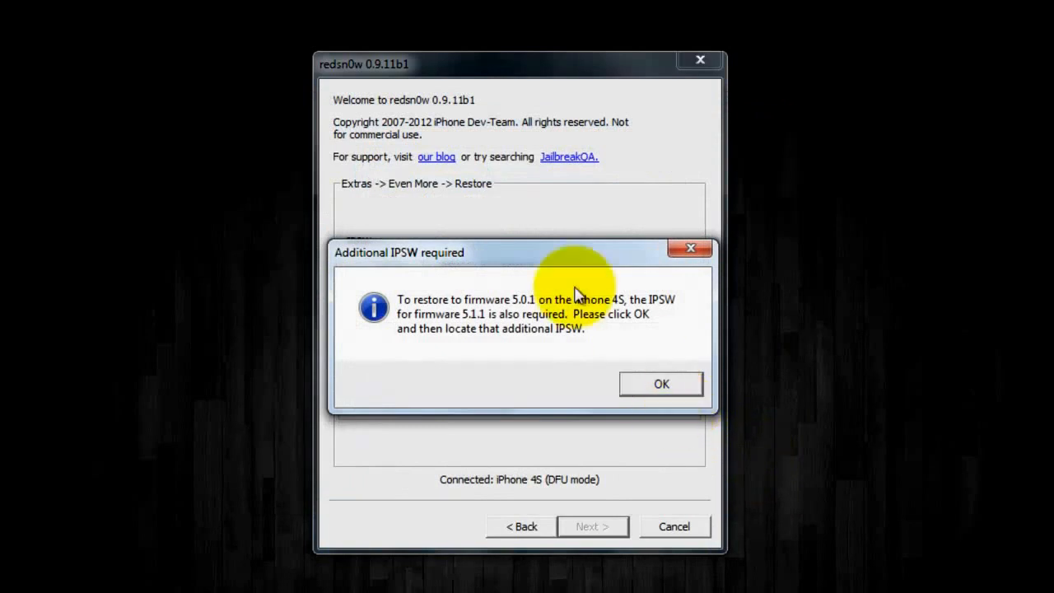
pyautogui.moveTo(494, 336)
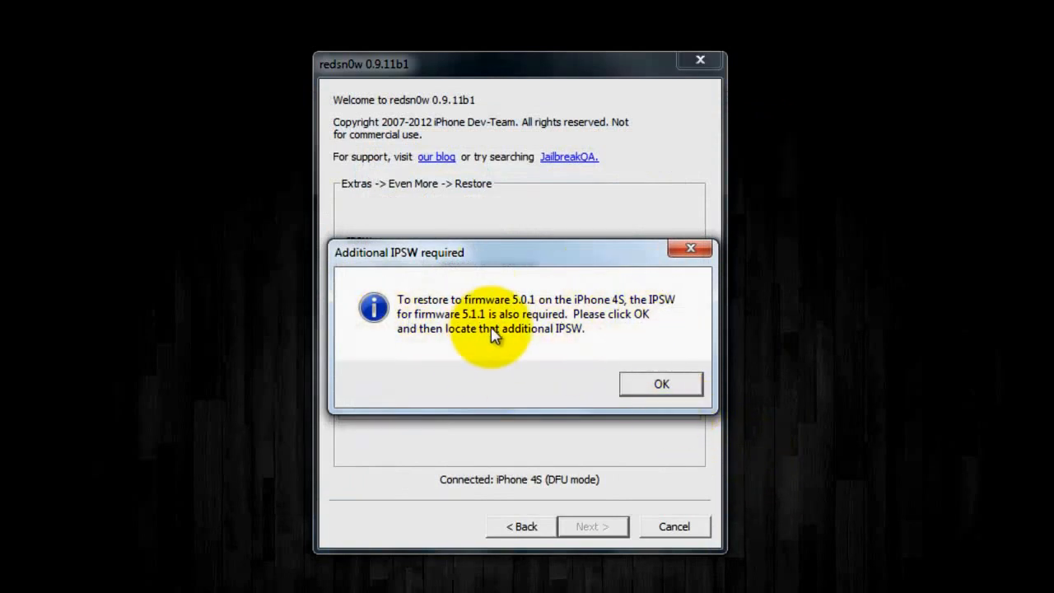
# - Acknowledge the prompt and supply the additional 5.1.1 IPSW that the restore requires
pyautogui.click(662, 384)
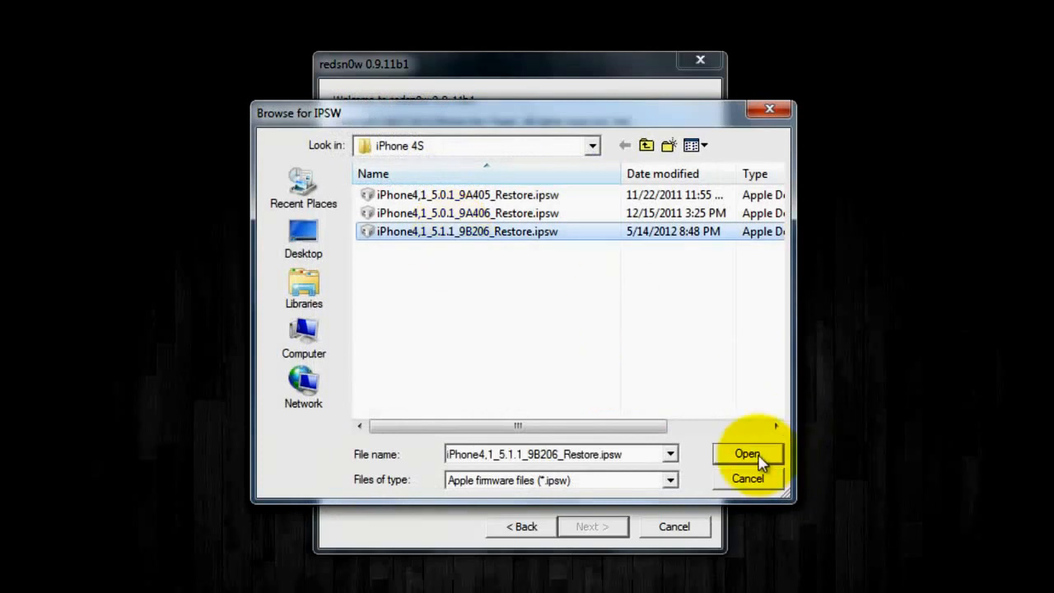
pyautogui.click(748, 455)
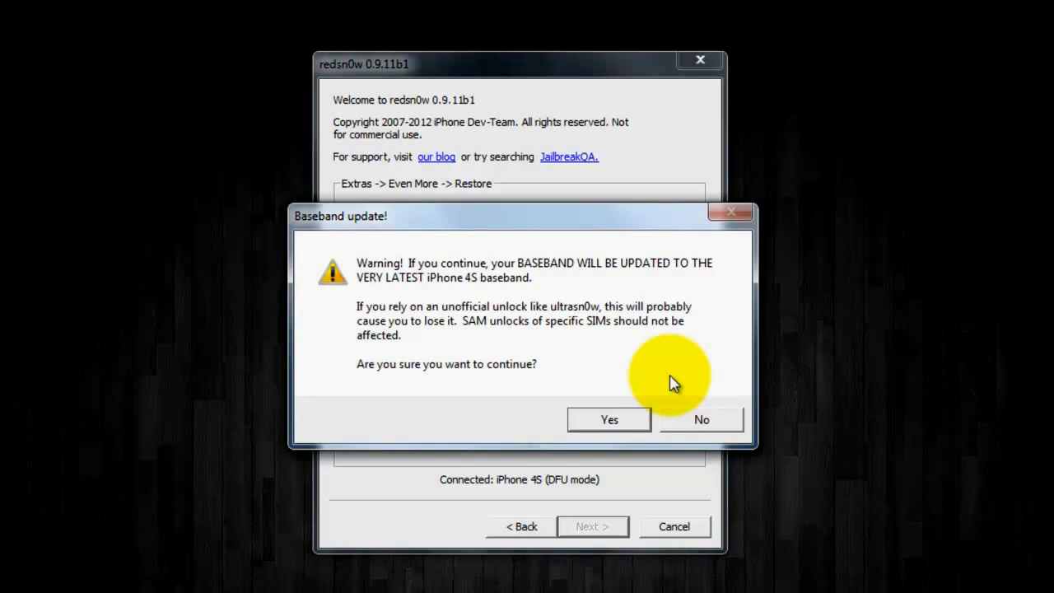
# - Answer Yes to the baseband update warning so build 5.0.1 9A405 is set for restore
pyautogui.click(609, 420)
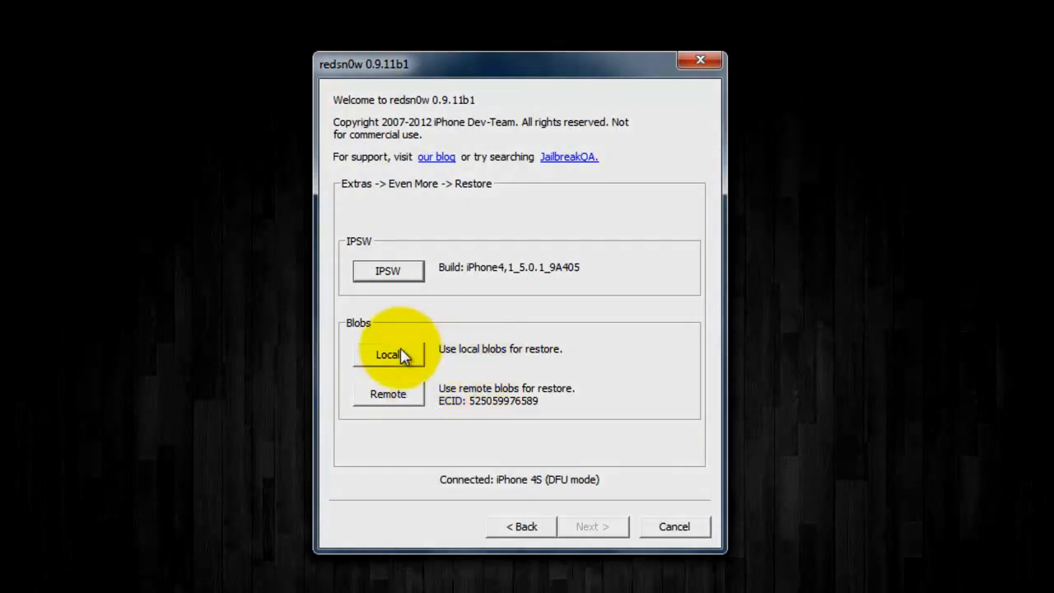
# - Load the local iPhone4,1 5.0.1 .shsh blob file from the saved SHSH folder
pyautogui.click(387, 354)
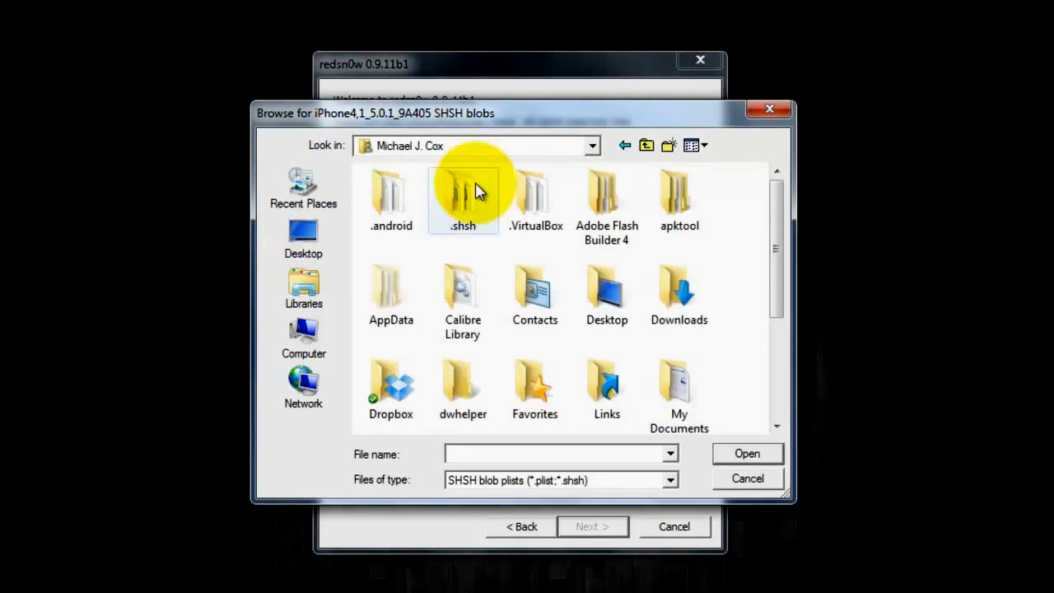
pyautogui.doubleClick(463, 194)
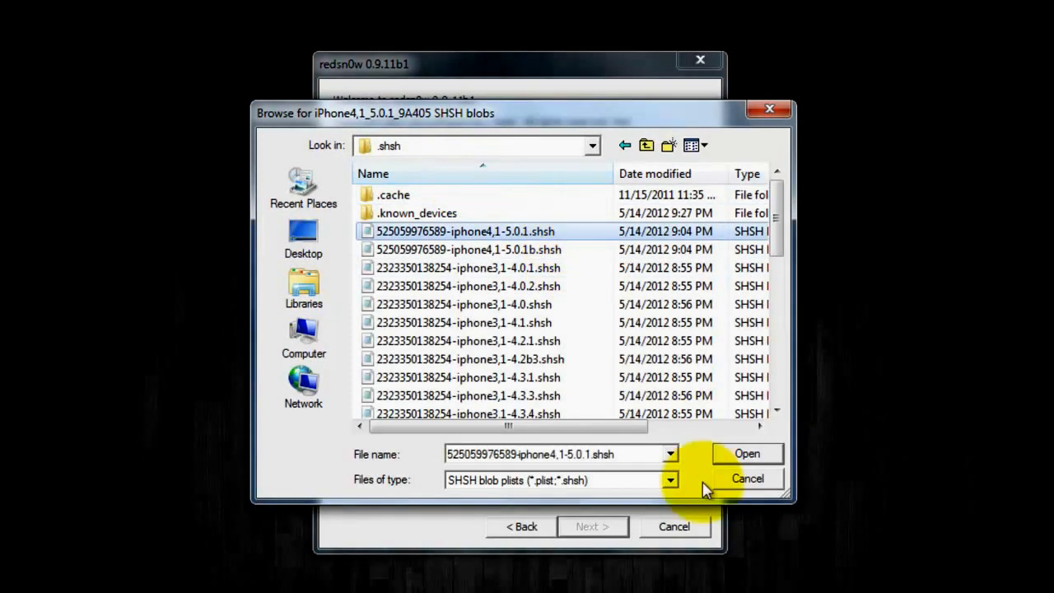
pyautogui.click(746, 454)
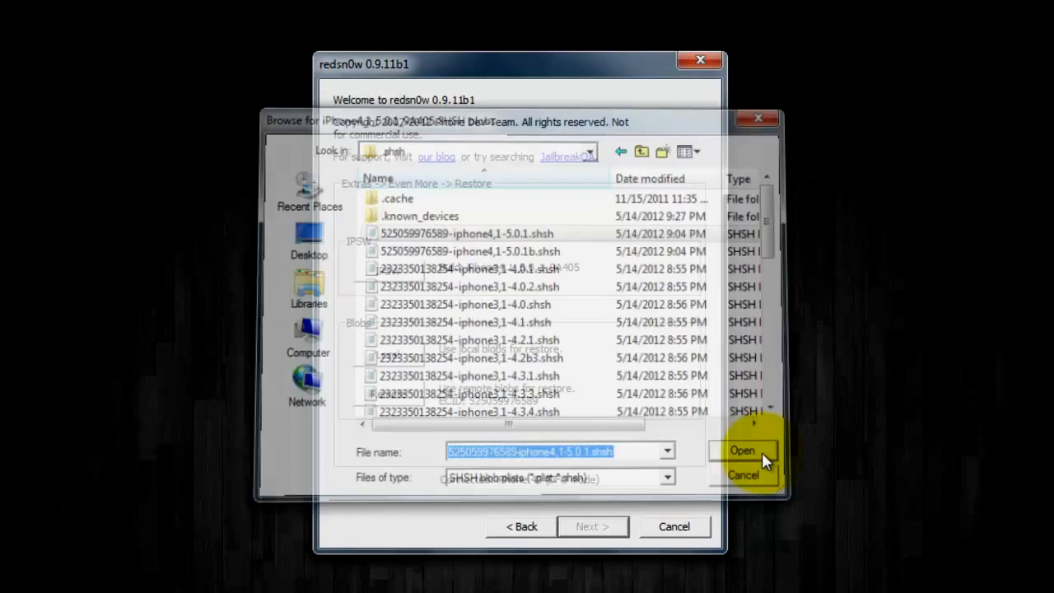
pyautogui.click(741, 450)
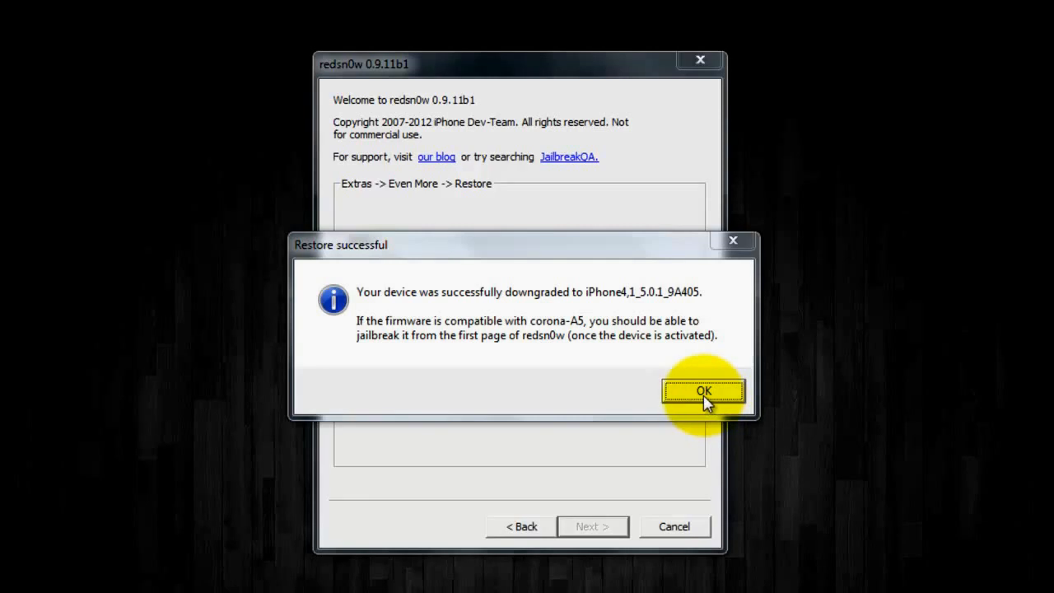
# - Dismiss the Restore successful dialog and go back to the main screen showing the iPhone 4S on 5.0.1
pyautogui.click(702, 389)
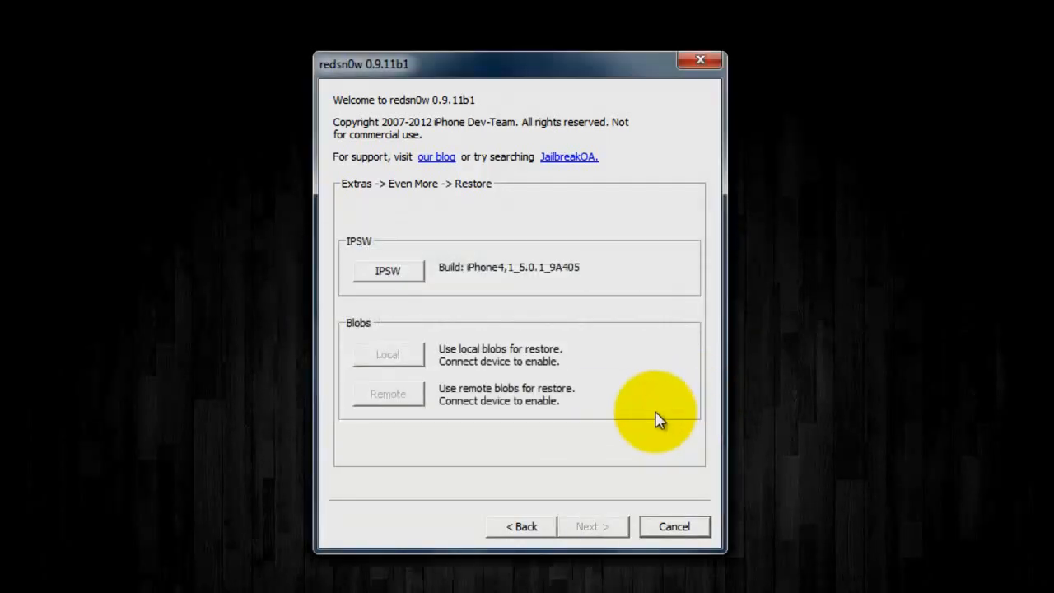
pyautogui.click(522, 527)
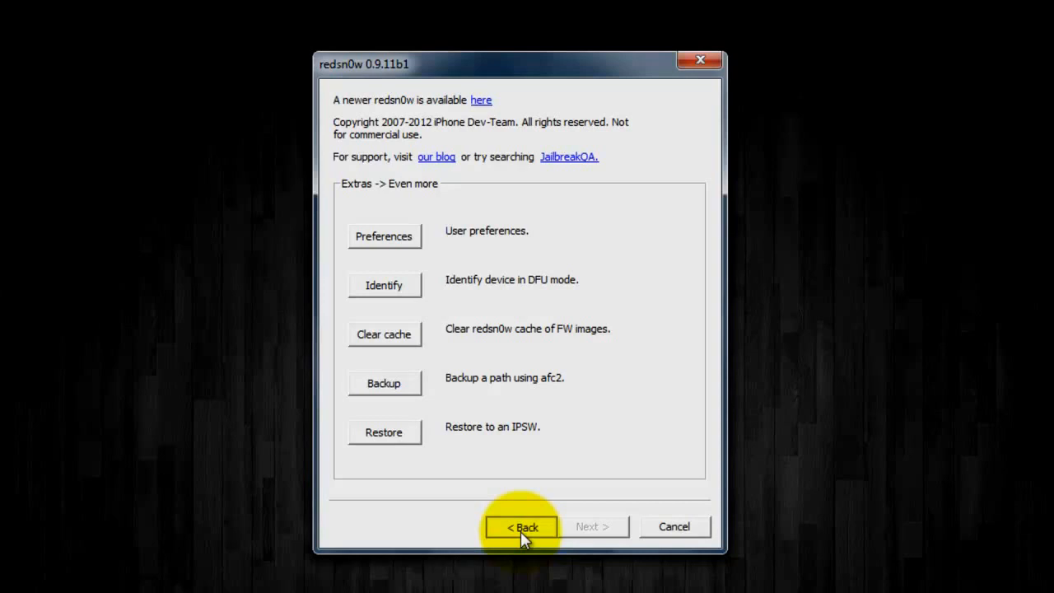
pyautogui.click(520, 527)
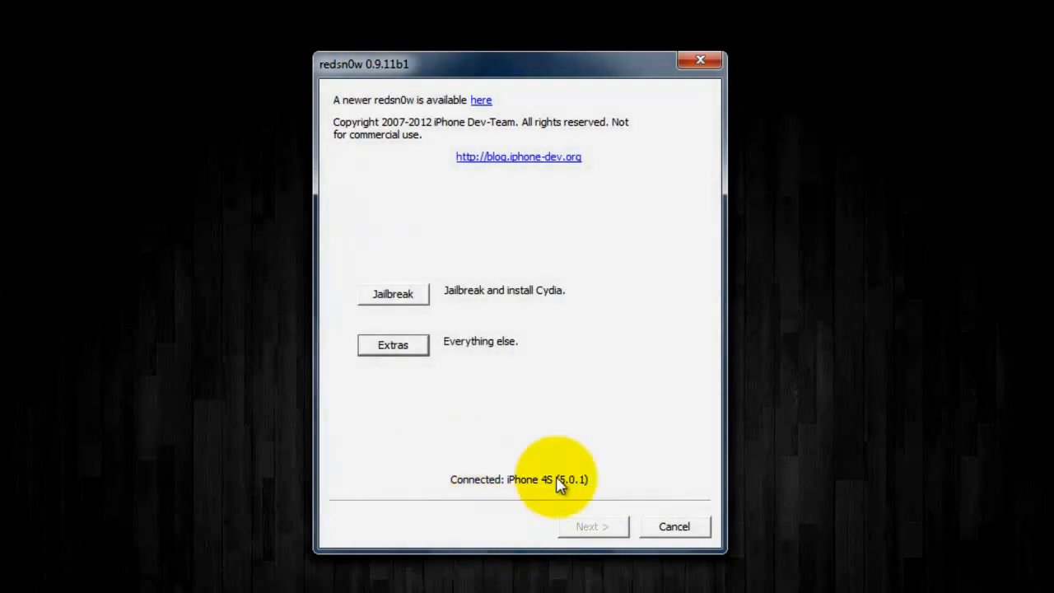
pyautogui.moveTo(645, 501)
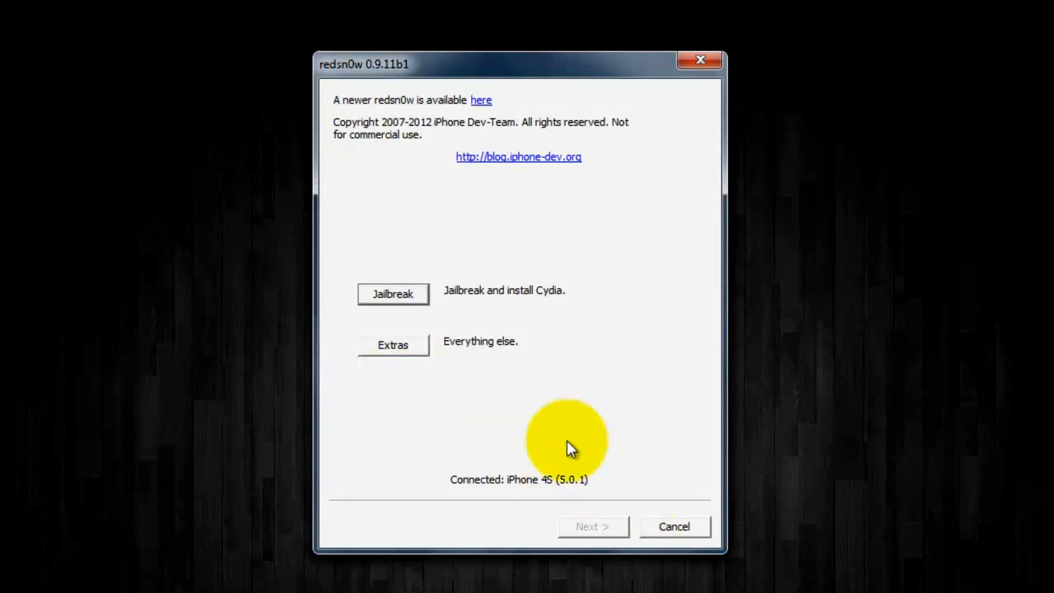
# - Run the Corona A5 jailbreak on the connected iPhone 4S and acknowledge the succeeded message
pyautogui.click(392, 293)
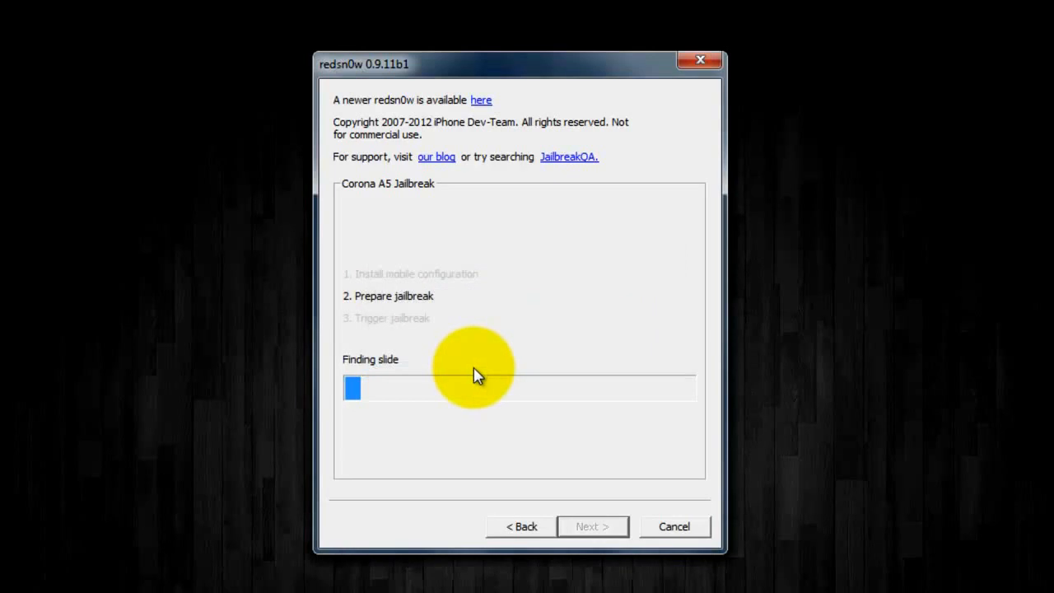
pyautogui.moveTo(444, 372)
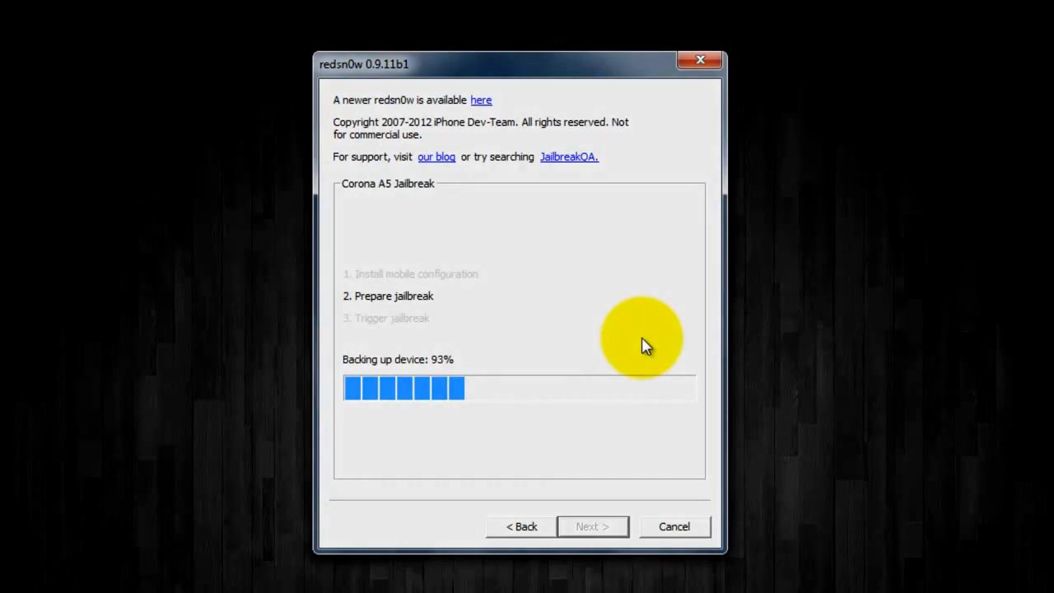
pyautogui.moveTo(659, 408)
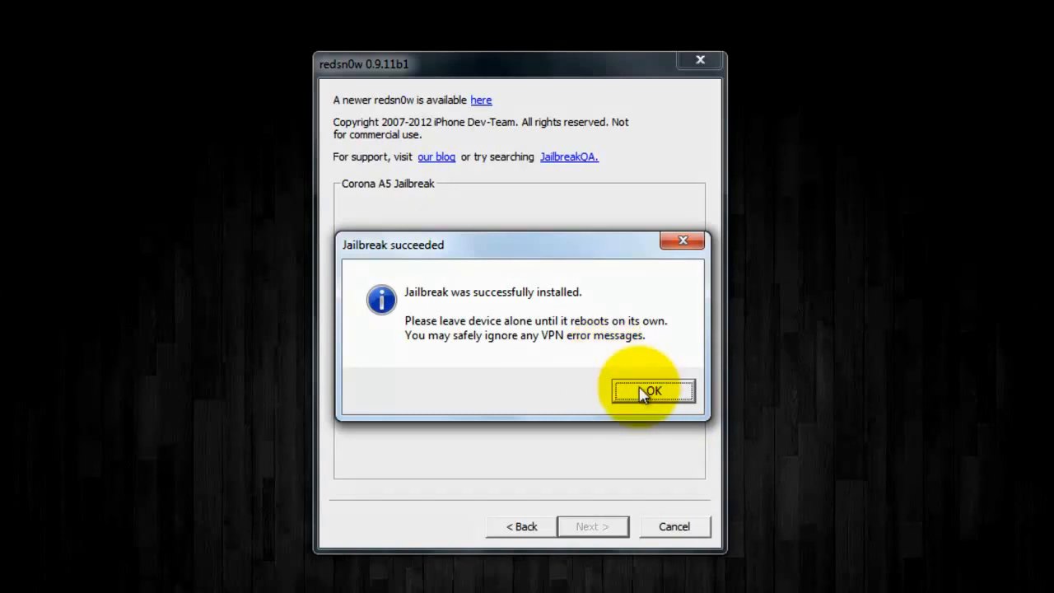
pyautogui.click(652, 389)
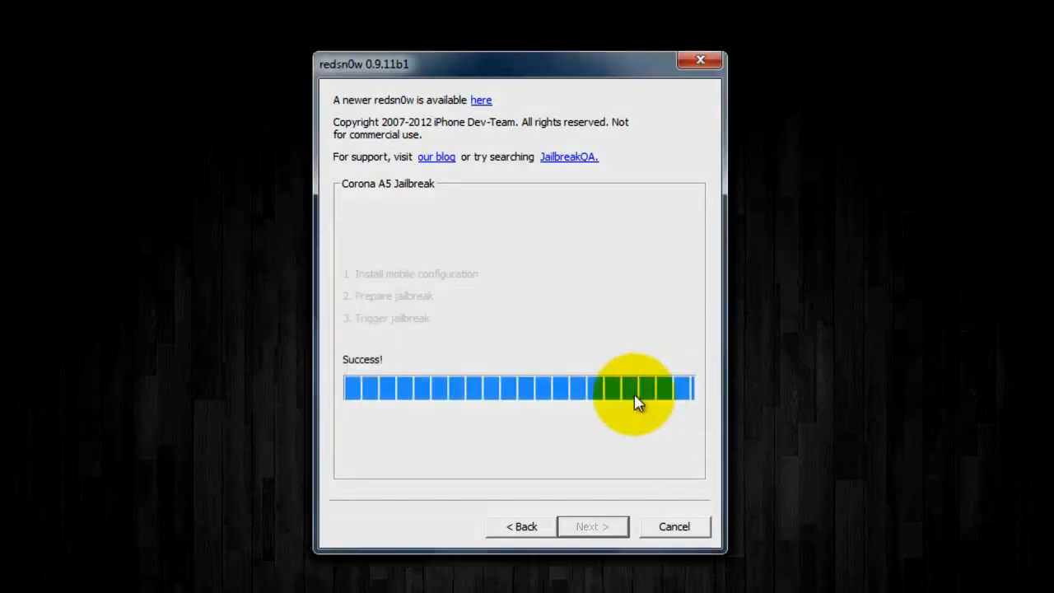